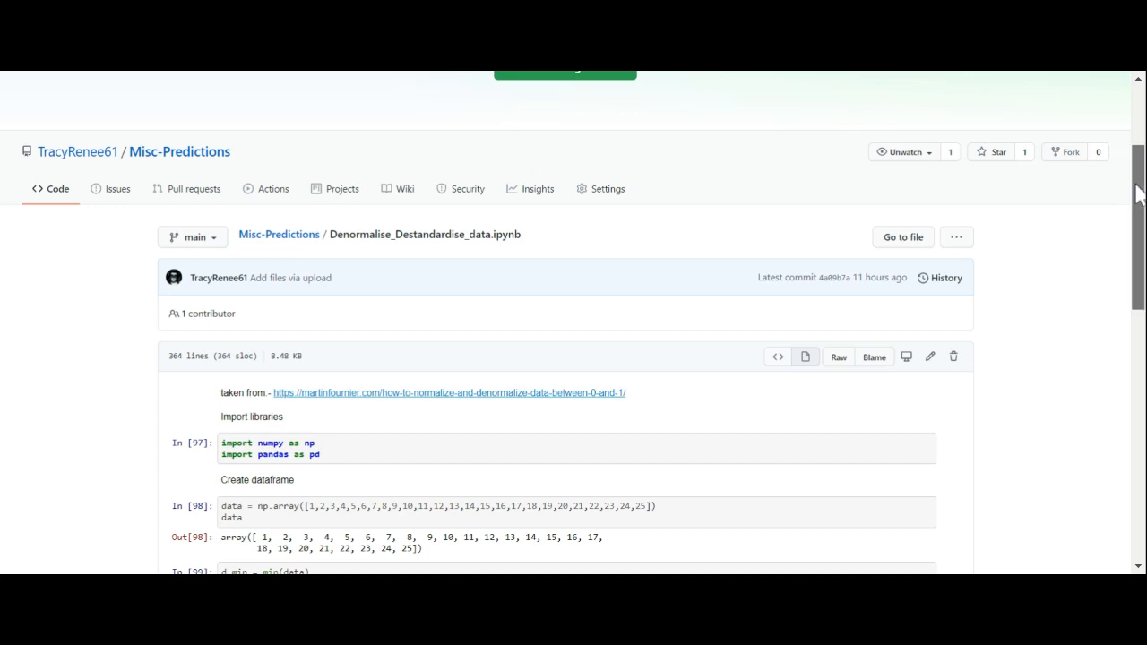
scroll("down", 3)
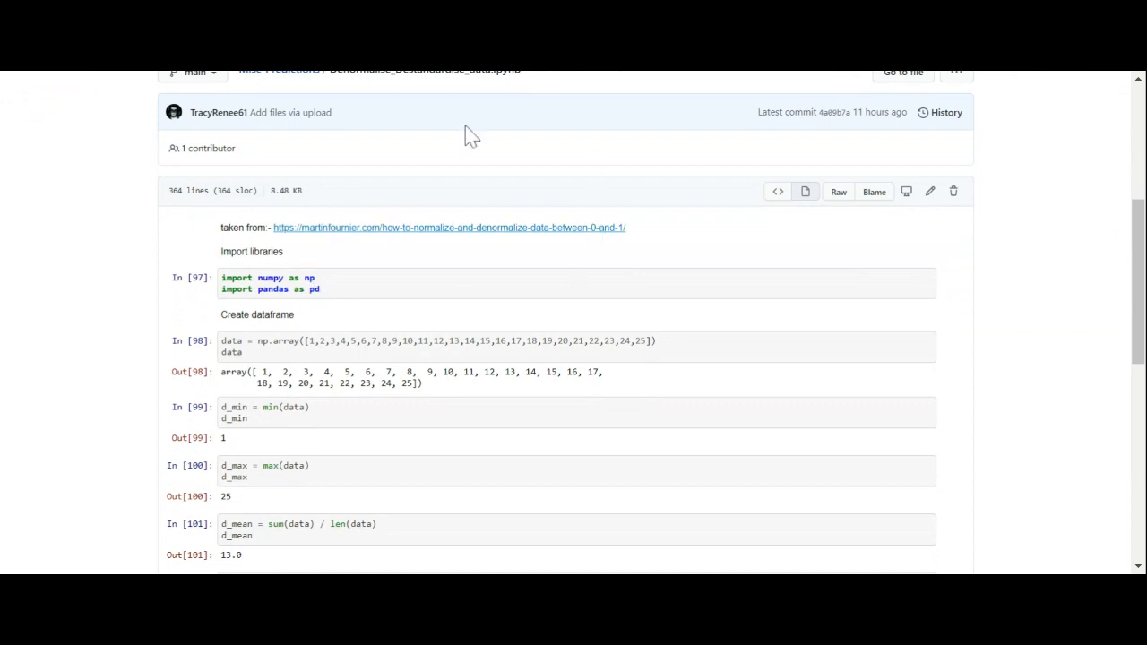
mouse_move(523, 157)
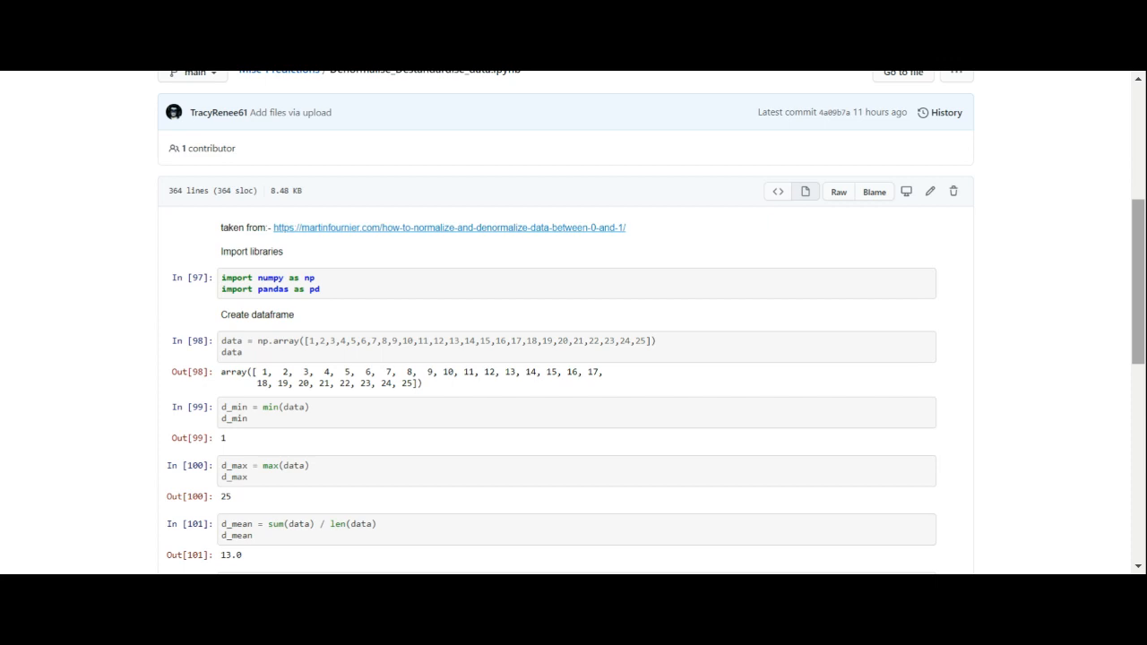
scroll("down", 3)
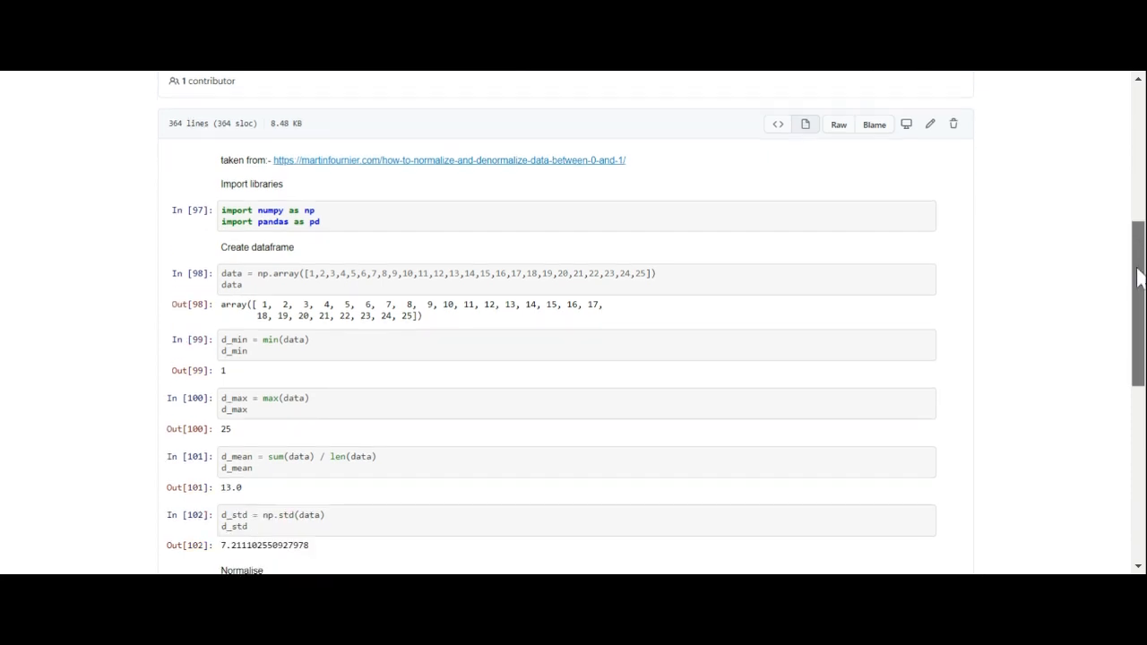
scroll("down", 3)
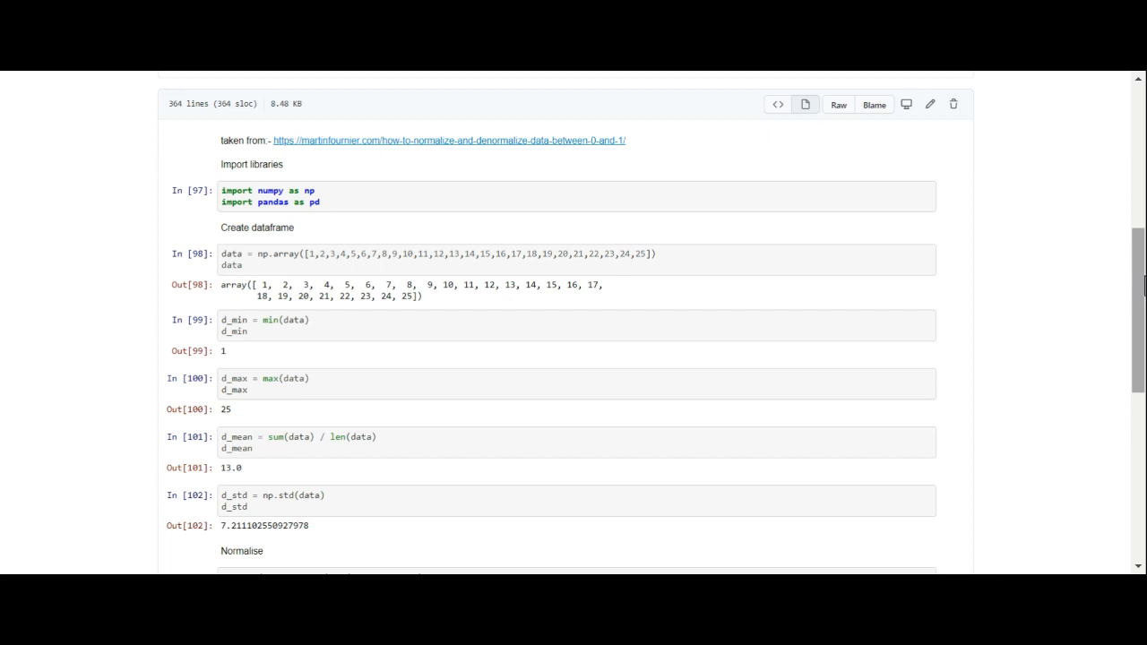
scroll("down", 3)
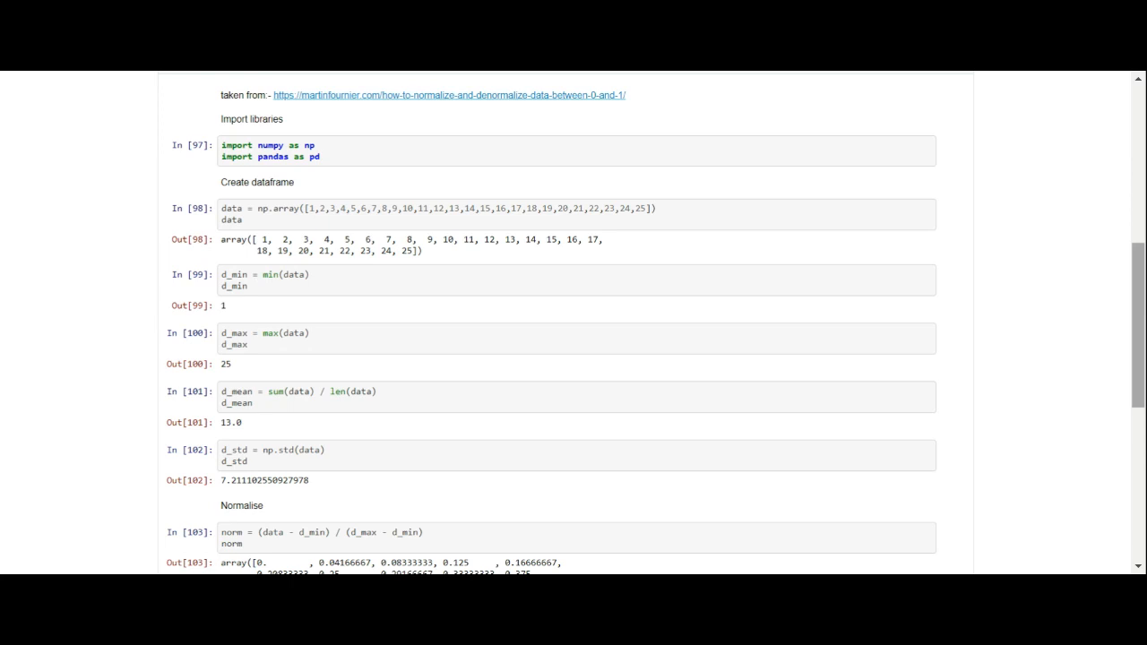
scroll("down", 3)
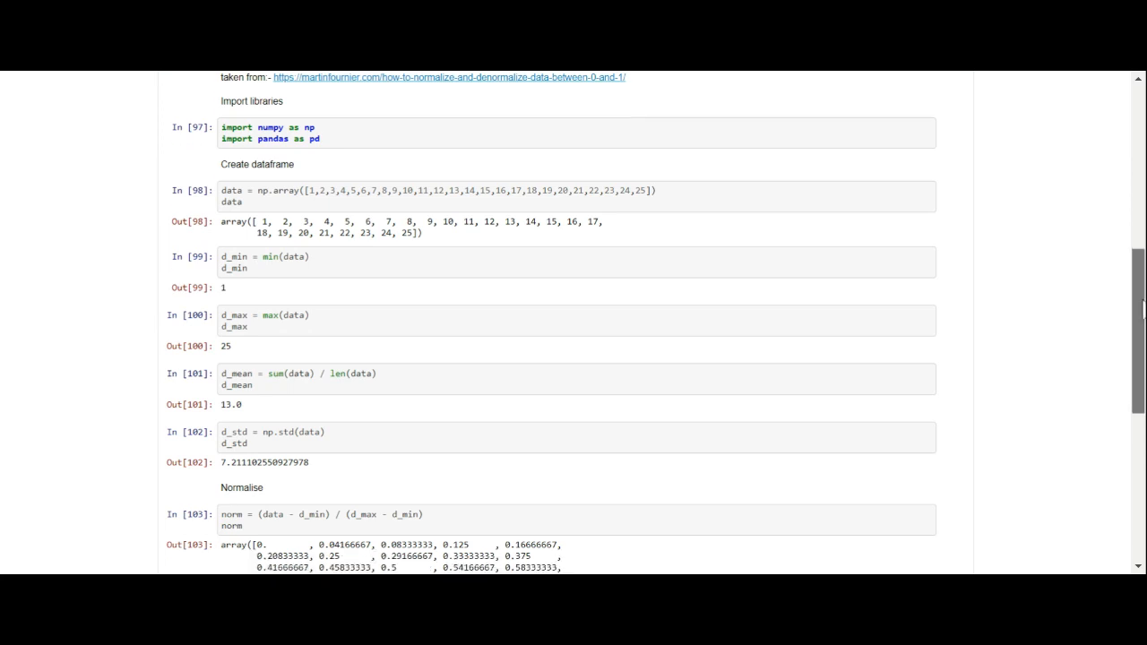
scroll("down", 3)
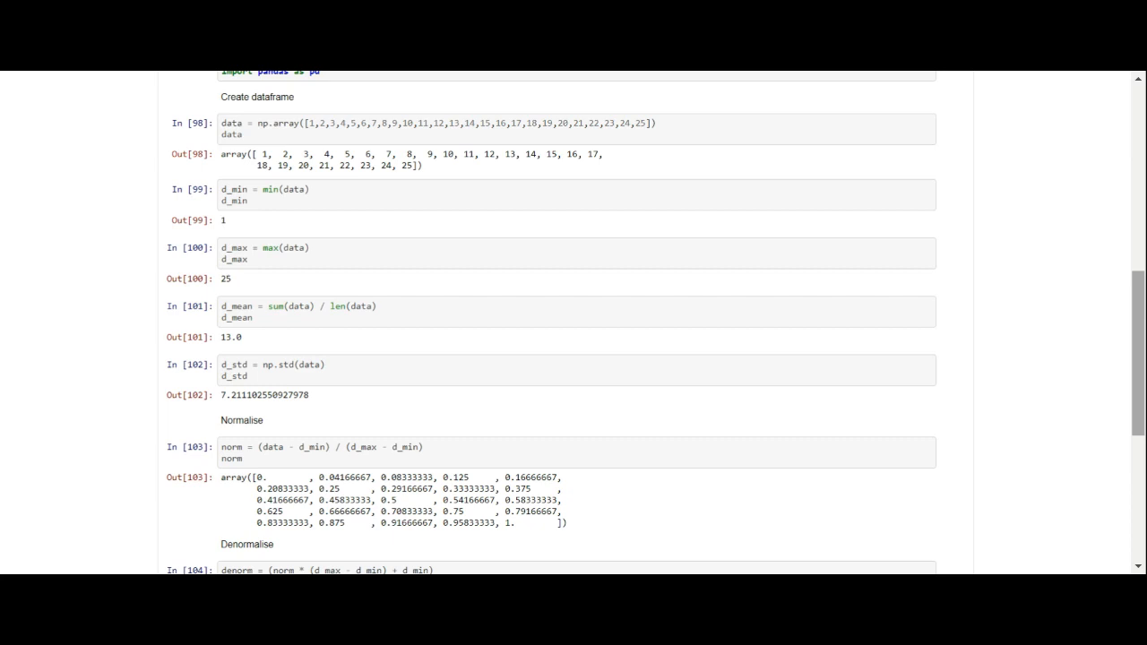
scroll("down", 3)
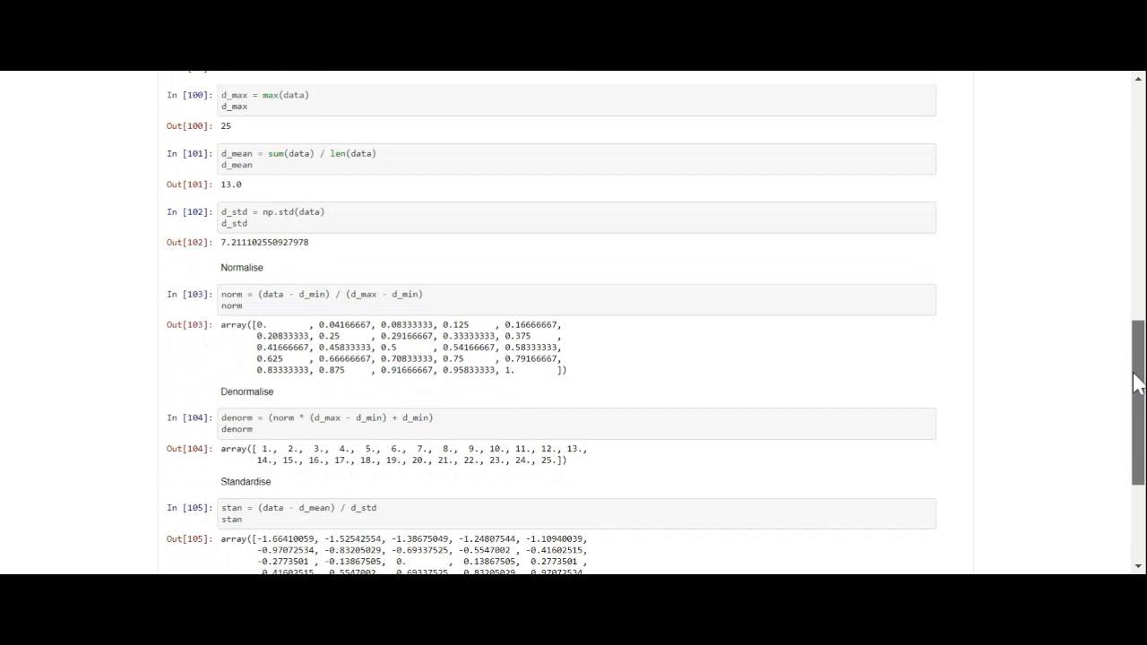
scroll("down", 3)
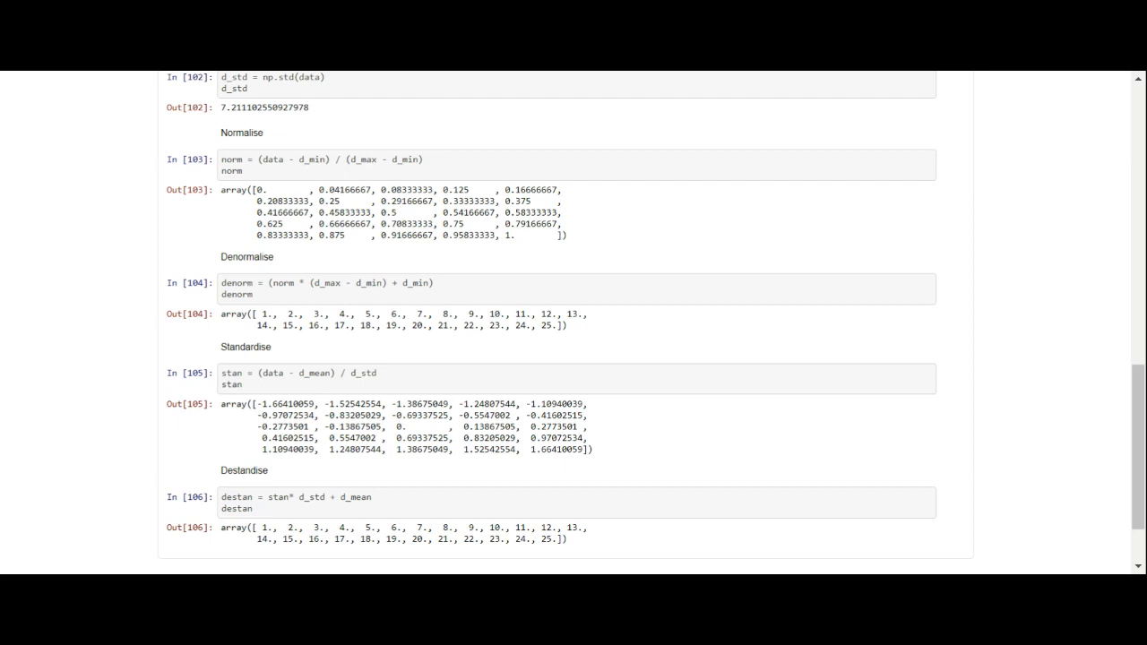
scroll("down", 3)
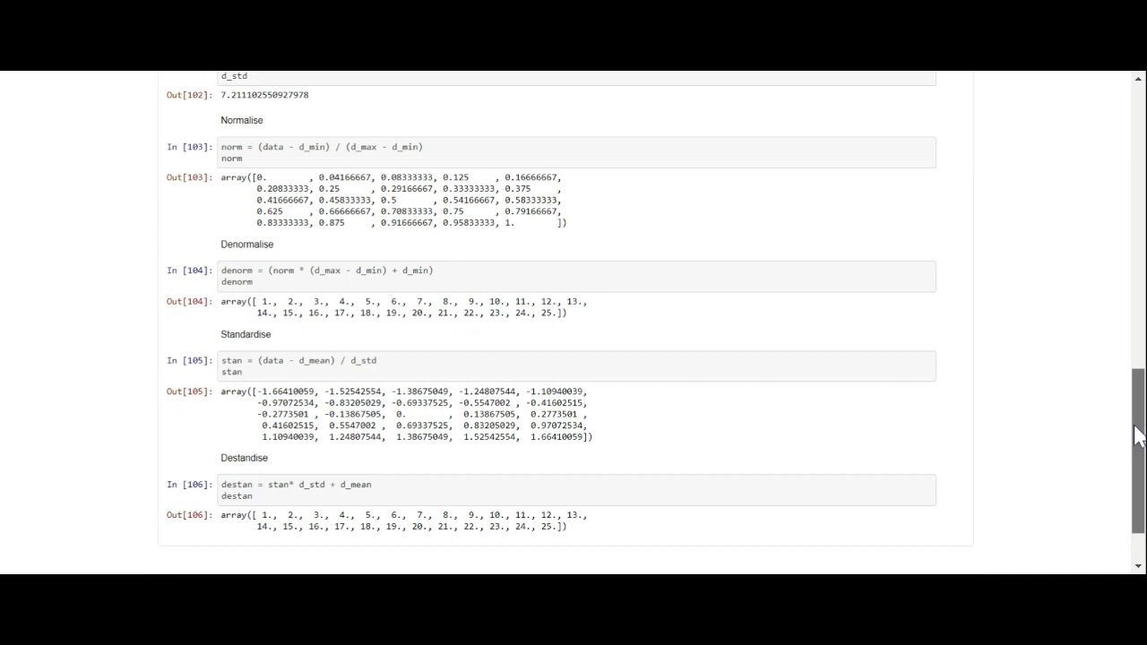
scroll("down", 3)
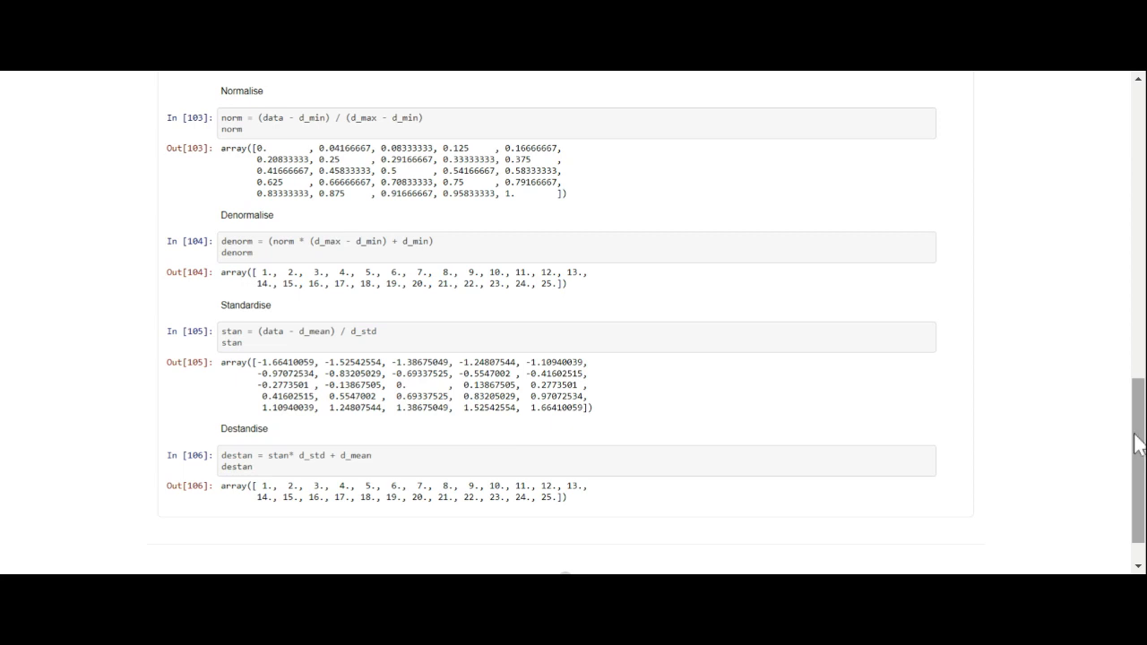
scroll("down", 3)
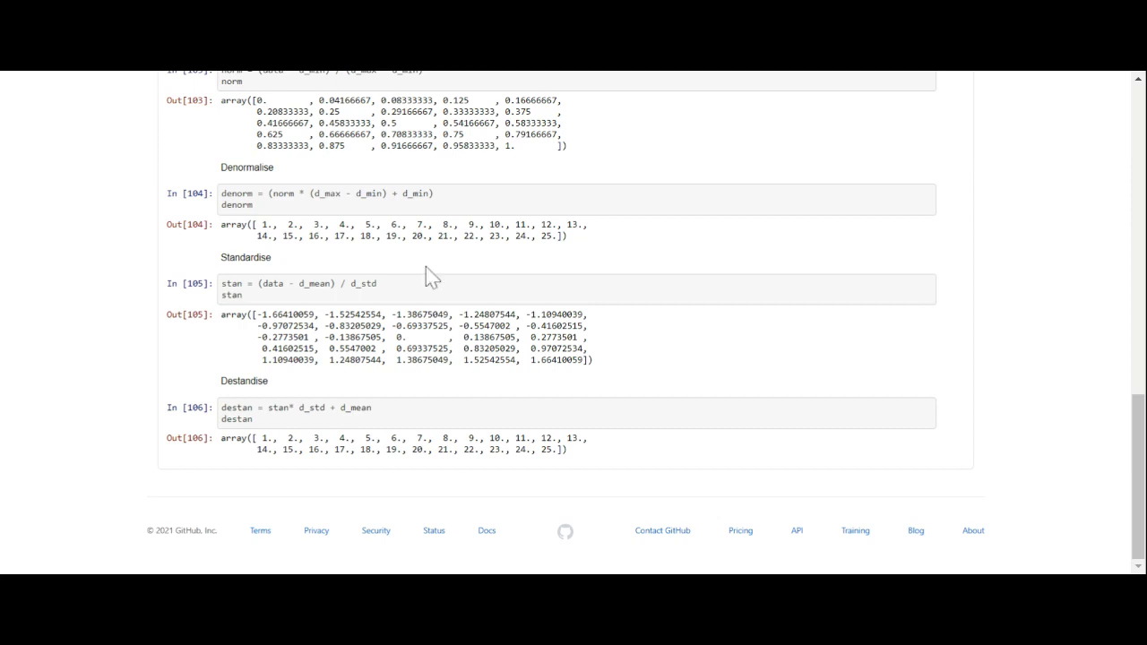
mouse_move(125, 81)
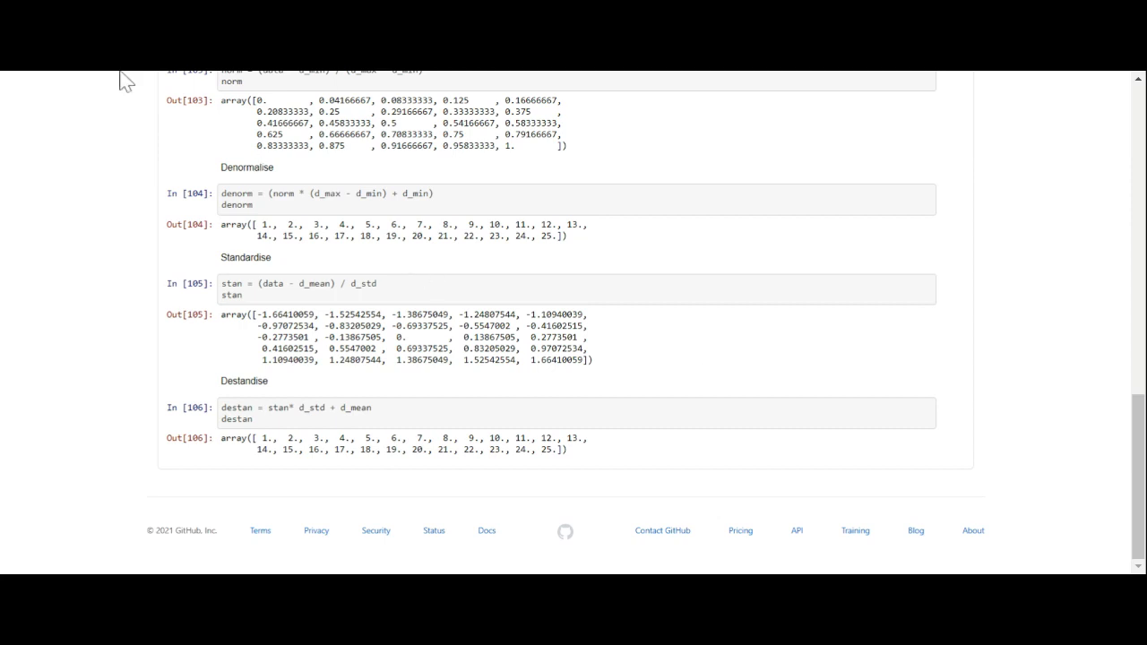